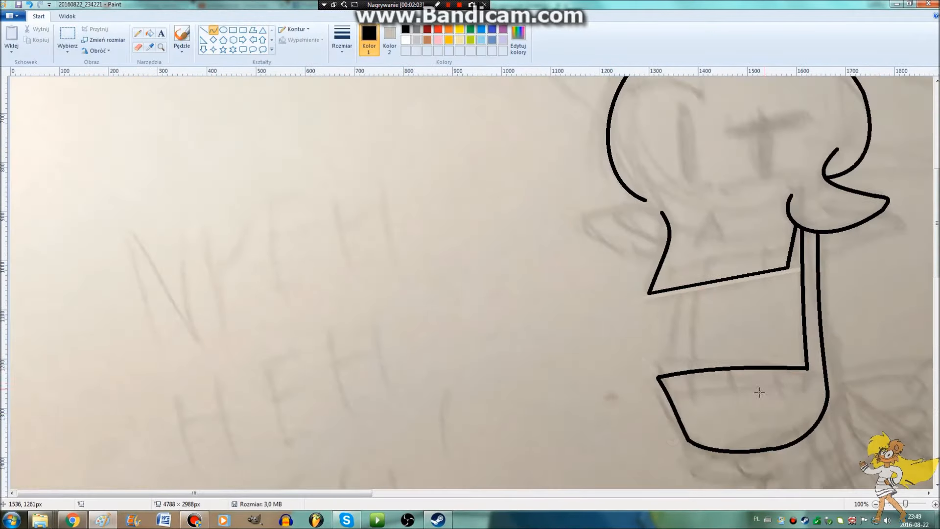
Trace the sketch in thick black lines, fill navy, brown and white, then mix a darker brown
{"action": "left_click", "coordinate": [342, 35]}
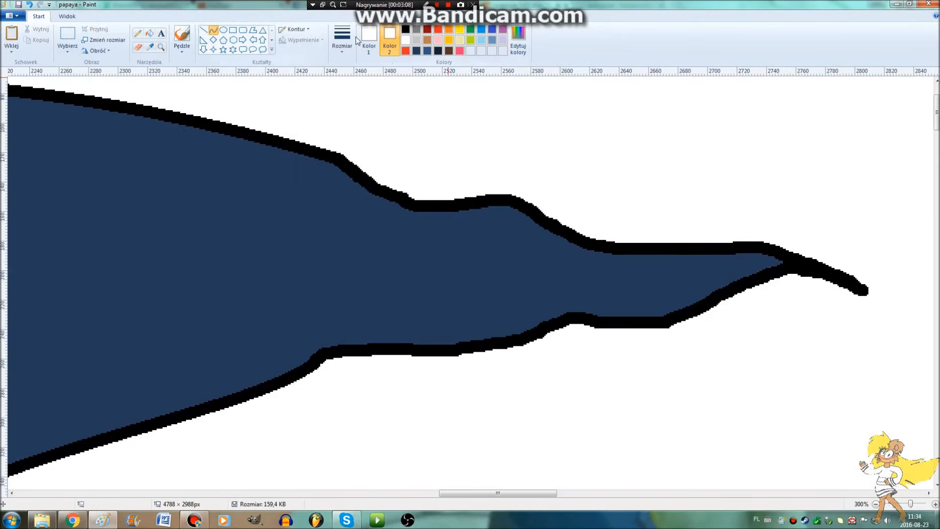
{"action": "left_click", "coordinate": [517, 48]}
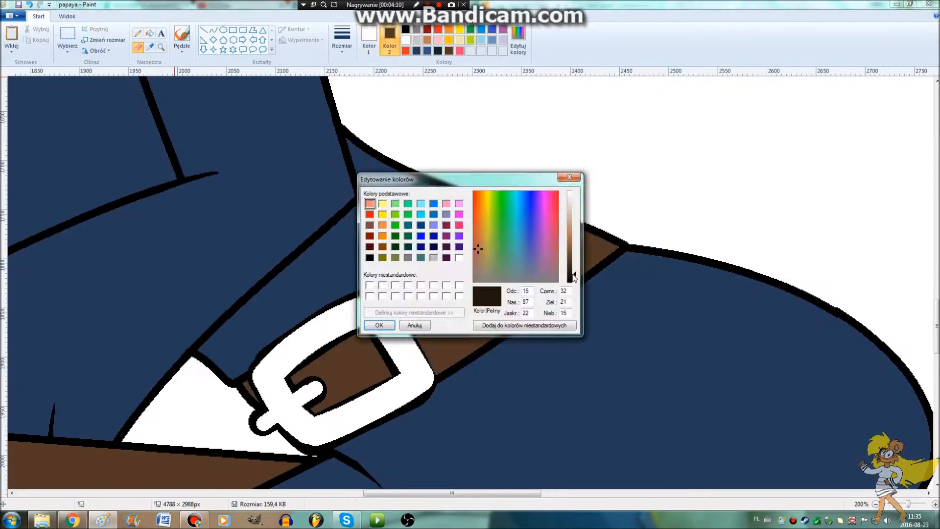